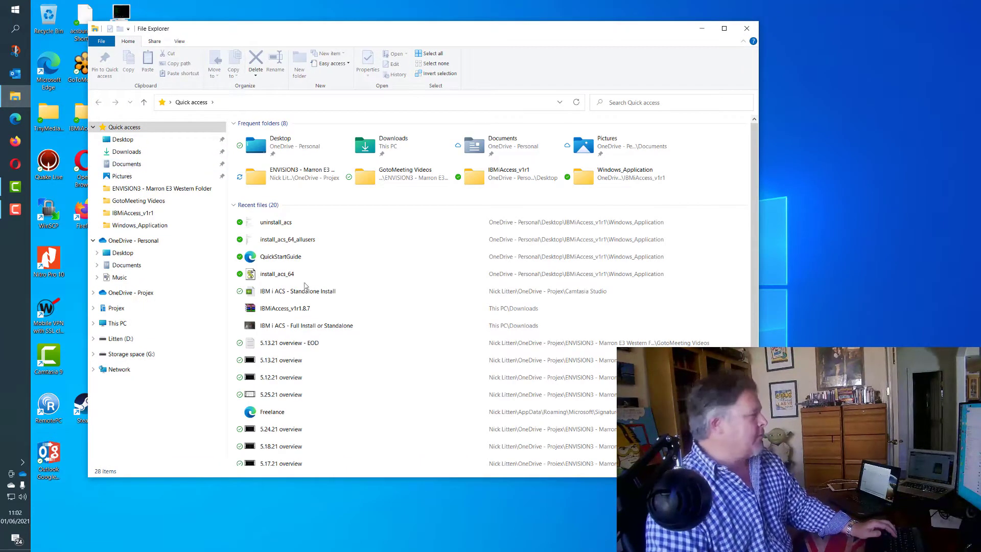
Browse into Desktop\IBMiAccess_v1r1 and look over the Mac_Application folder and acsbundle JAR
click(275, 221)
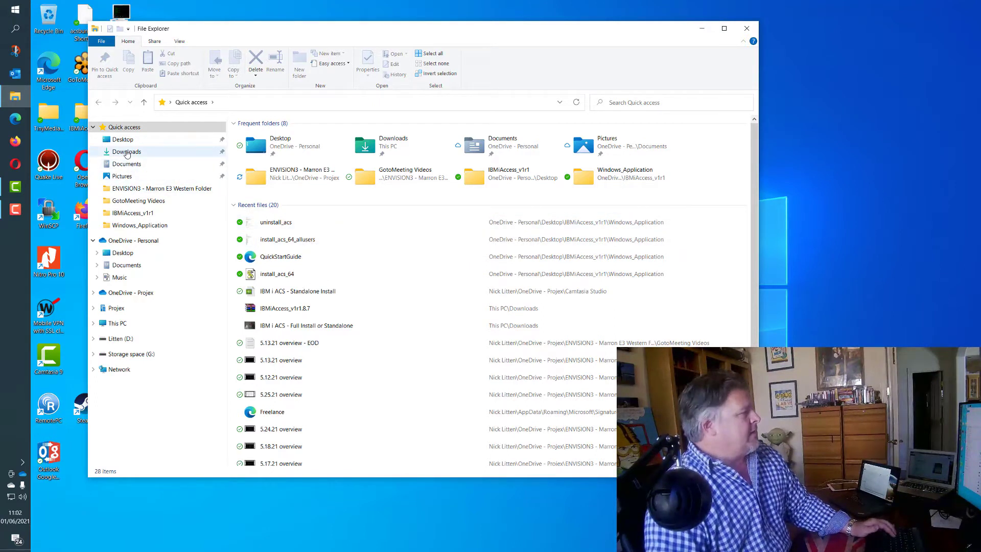
click(121, 139)
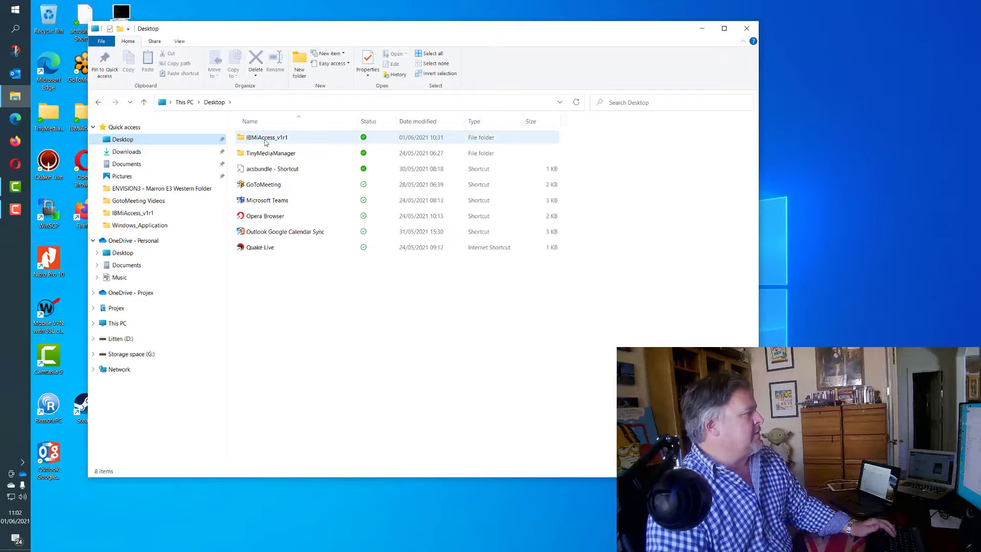
double_click(267, 137)
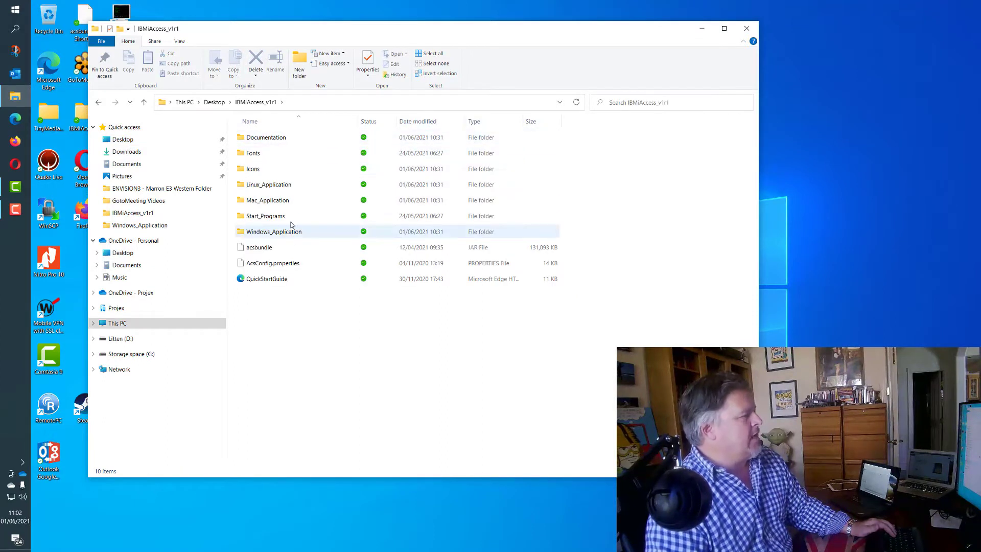
mouse_move(269, 184)
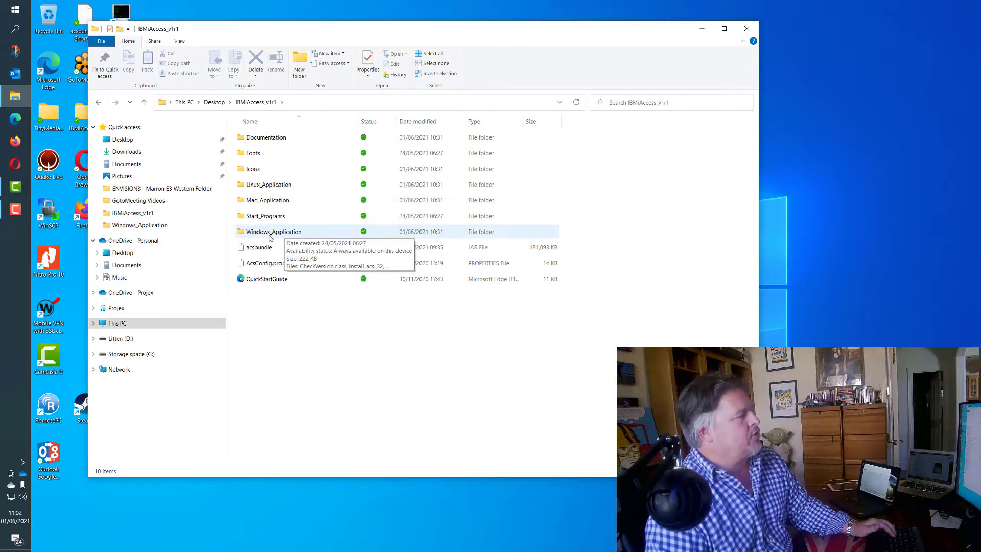
mouse_move(331, 239)
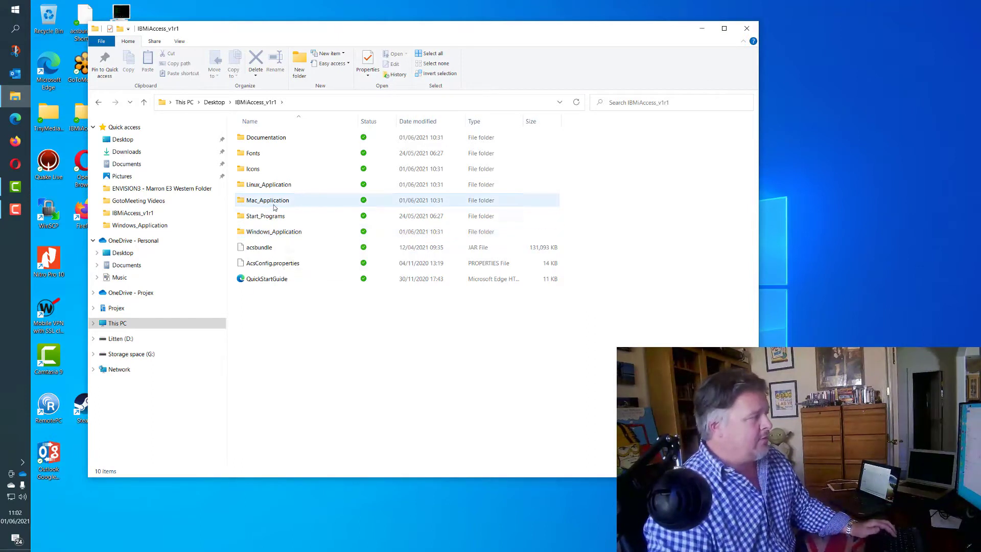
double_click(268, 199)
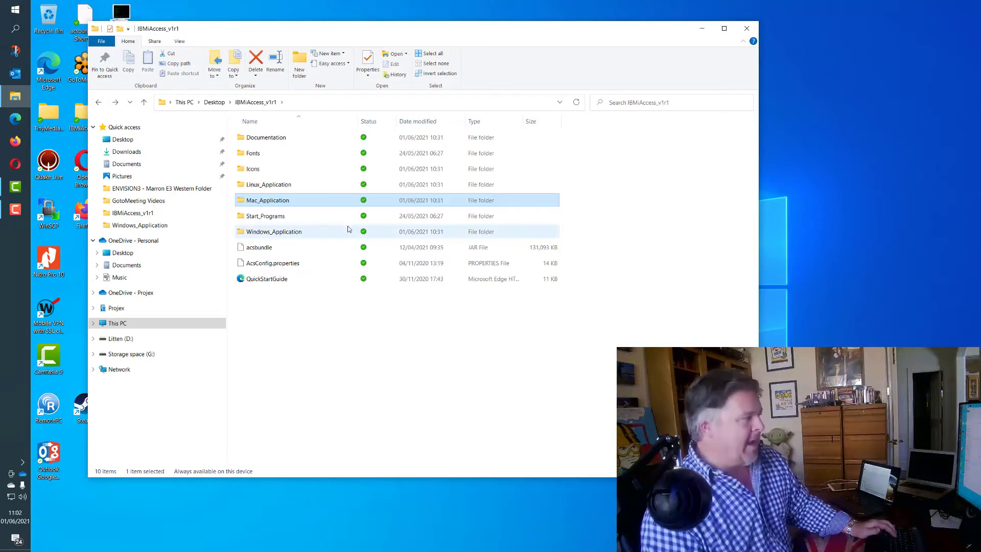
mouse_move(288, 232)
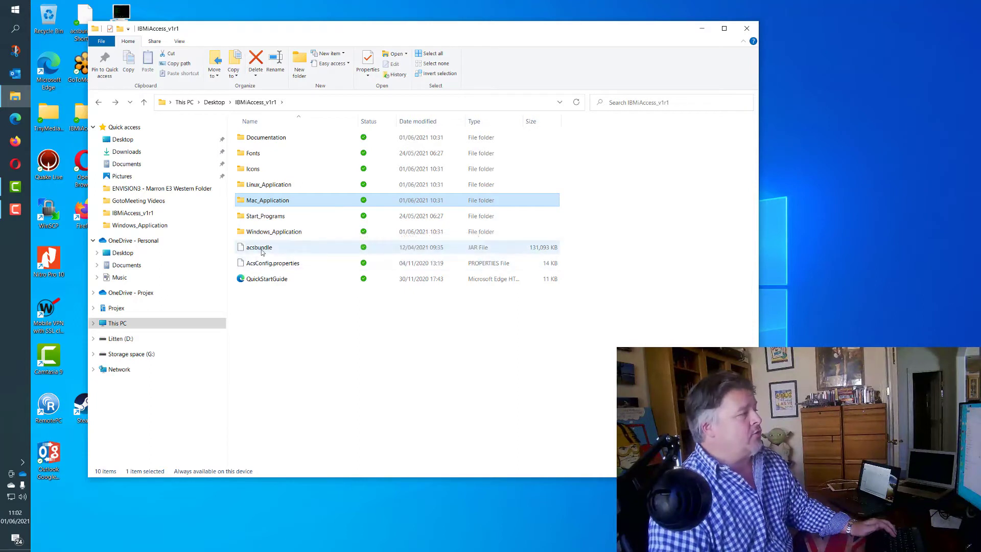
click(259, 246)
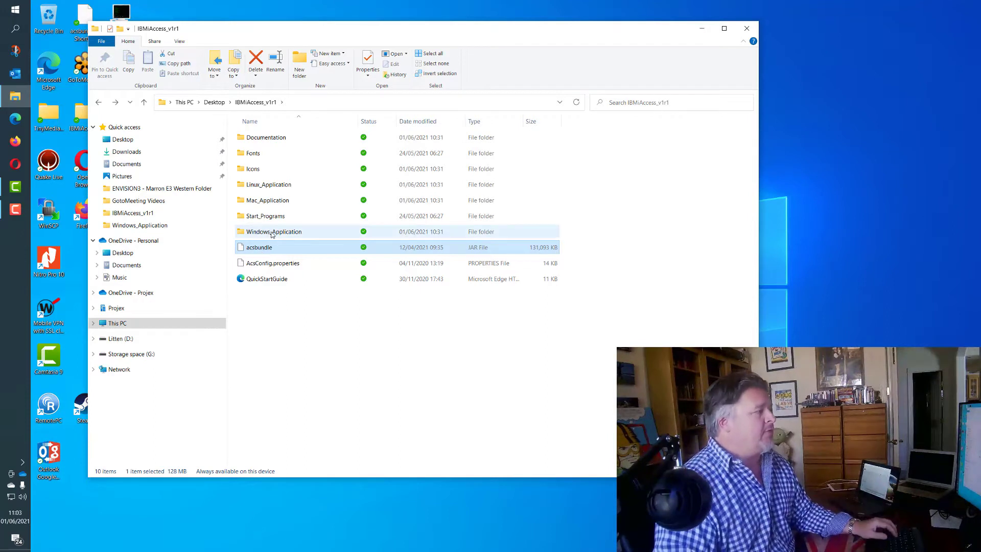
Enter Windows_Application and launch the install_acs_64_allusers script
double_click(273, 232)
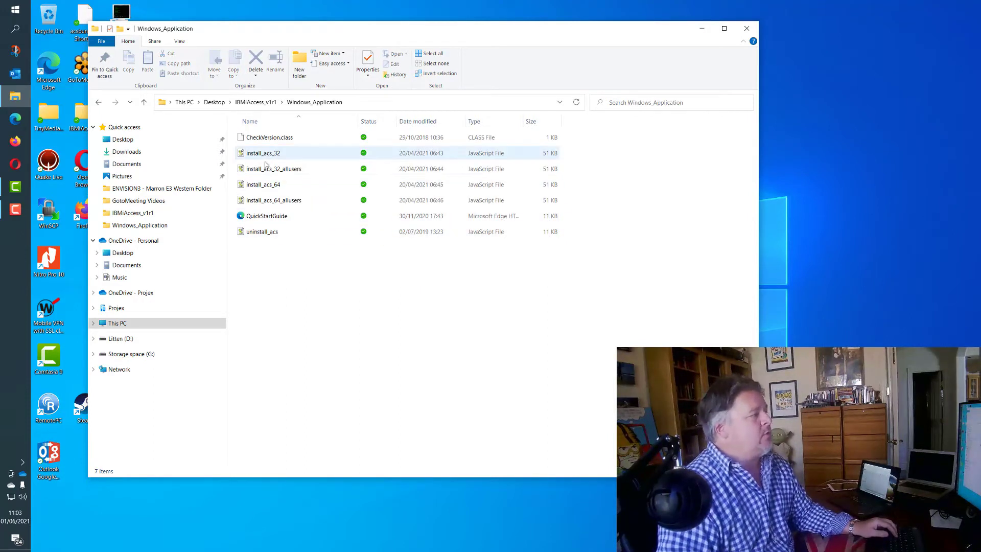
click(262, 231)
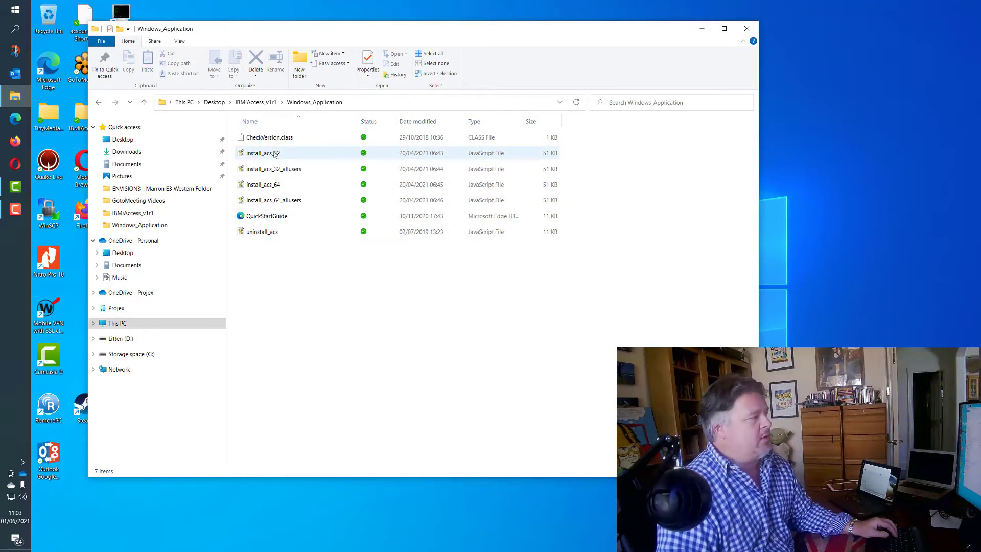
mouse_move(272, 169)
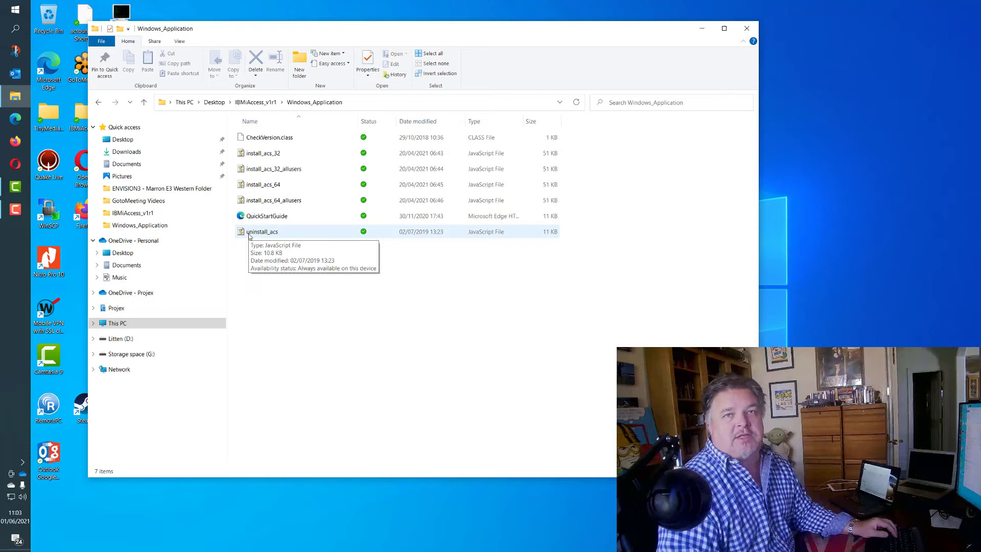
click(266, 215)
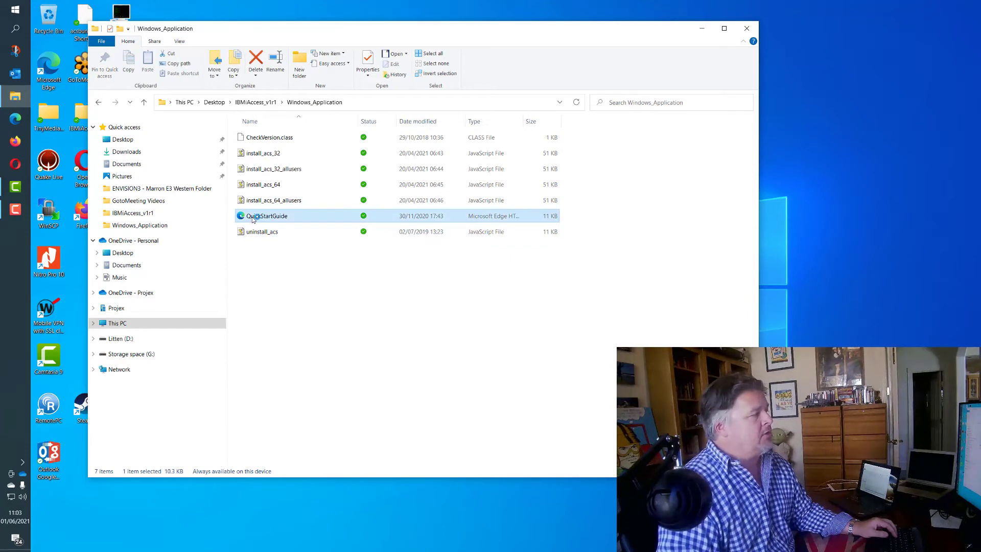
double_click(266, 216)
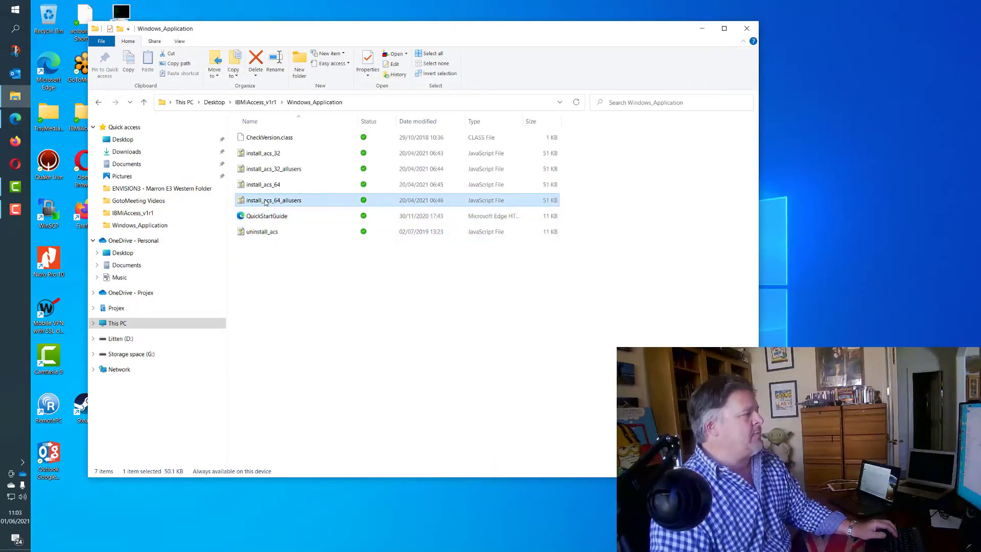
mouse_move(272, 199)
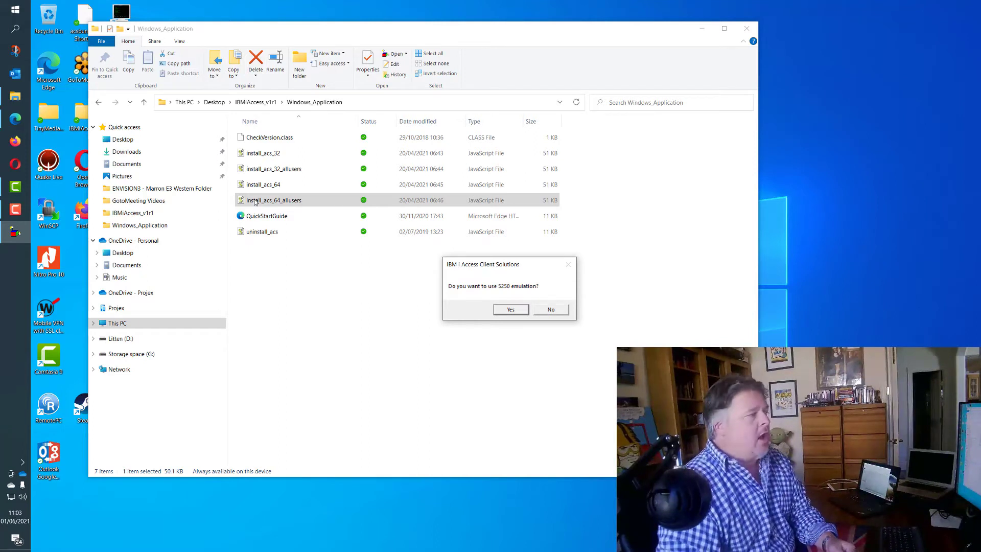
mouse_move(536, 290)
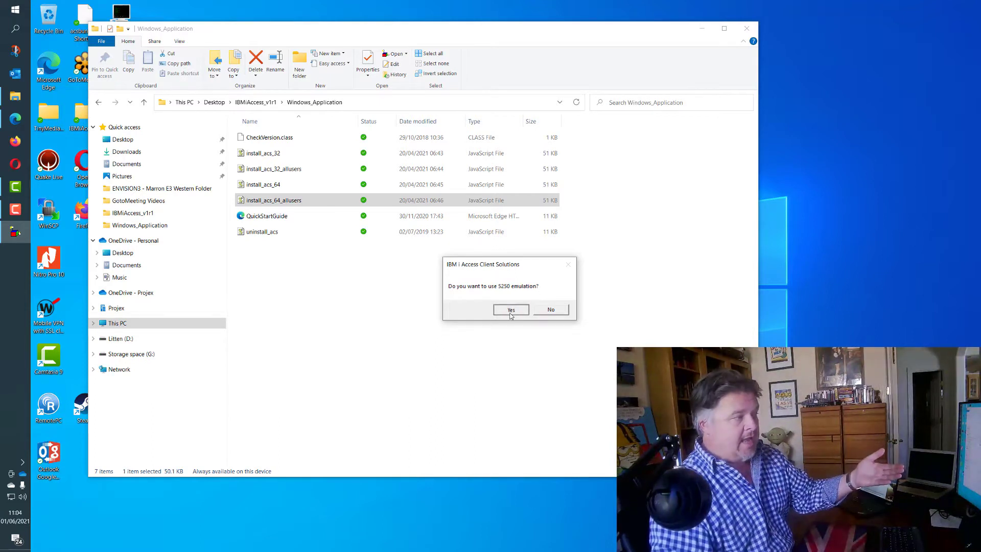
Answer Yes to 5250 emulation, the session-profiles question, printer output for all users and IFS
click(511, 309)
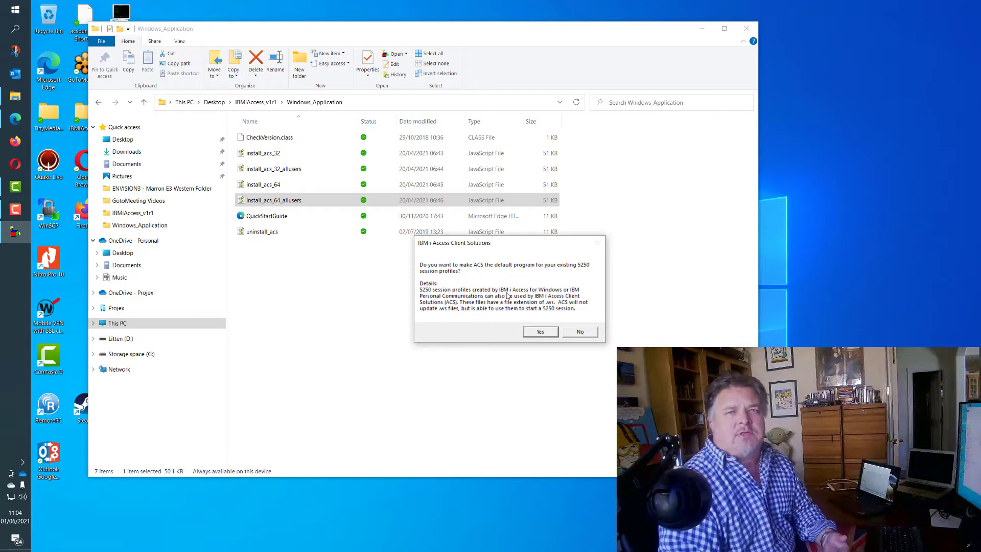
click(539, 331)
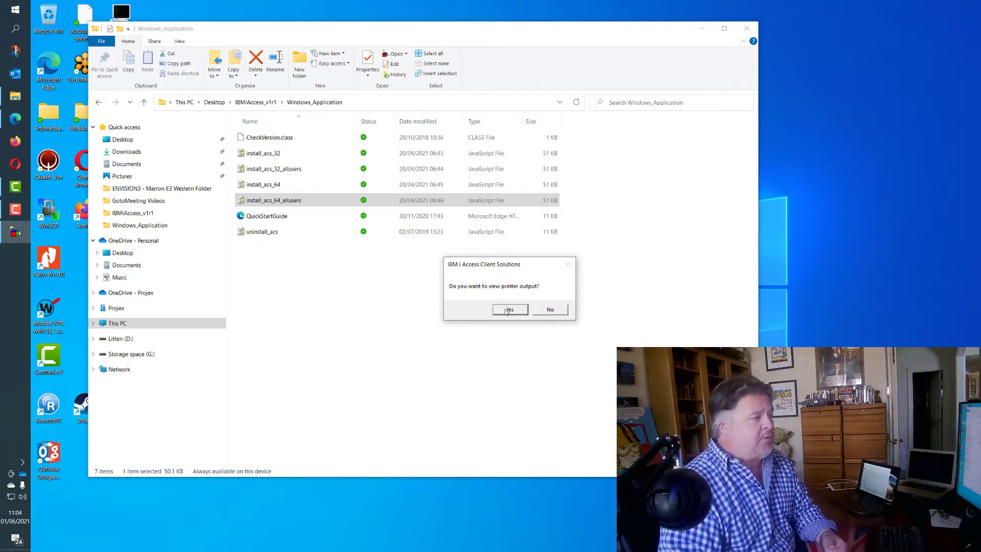
click(508, 309)
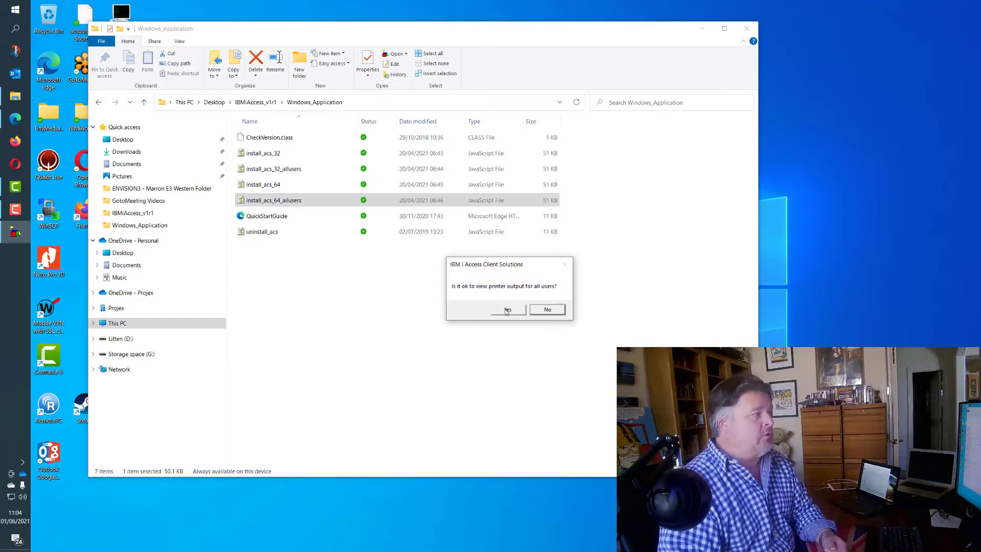
click(507, 309)
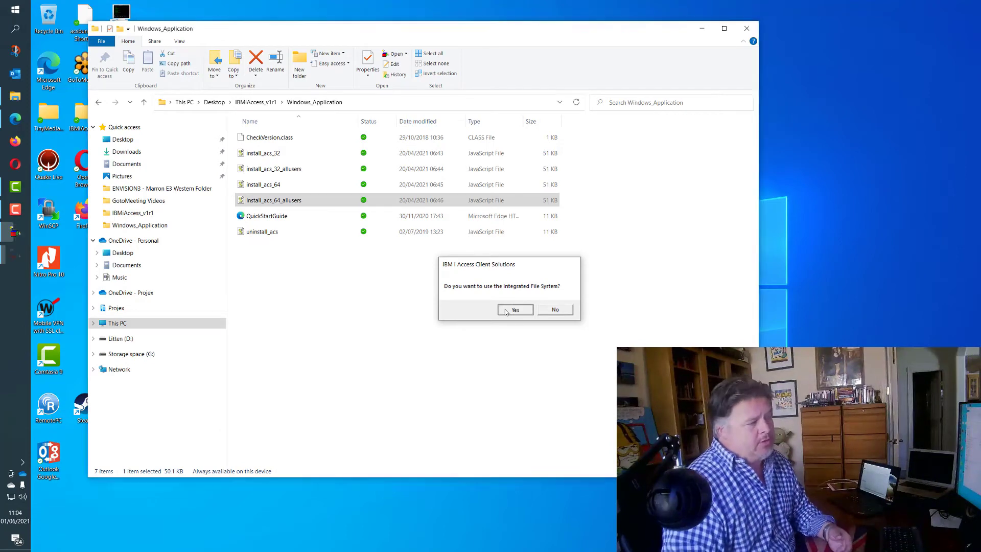
click(515, 308)
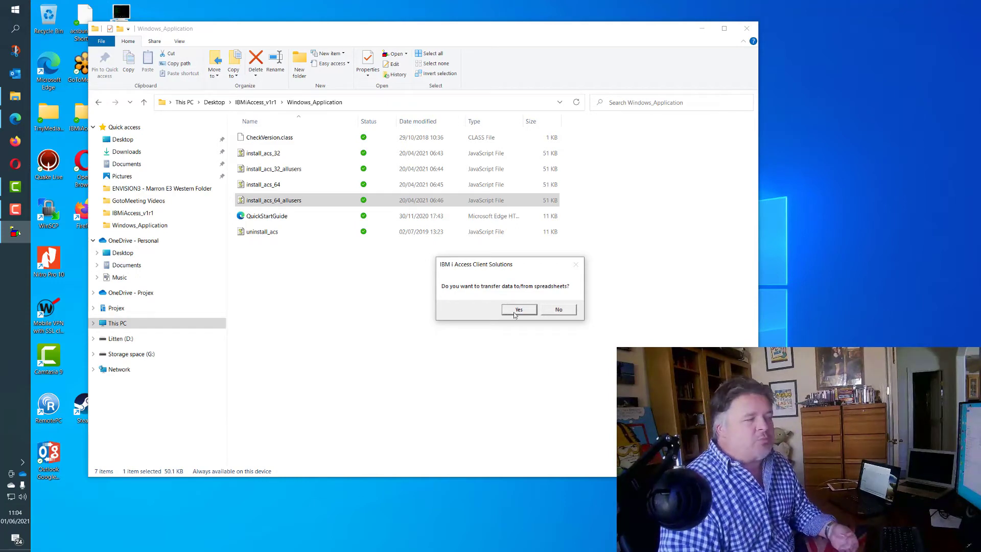
Accept spreadsheet transfer, Navigator for i, console and remote command support, and desktop shortcuts
click(518, 309)
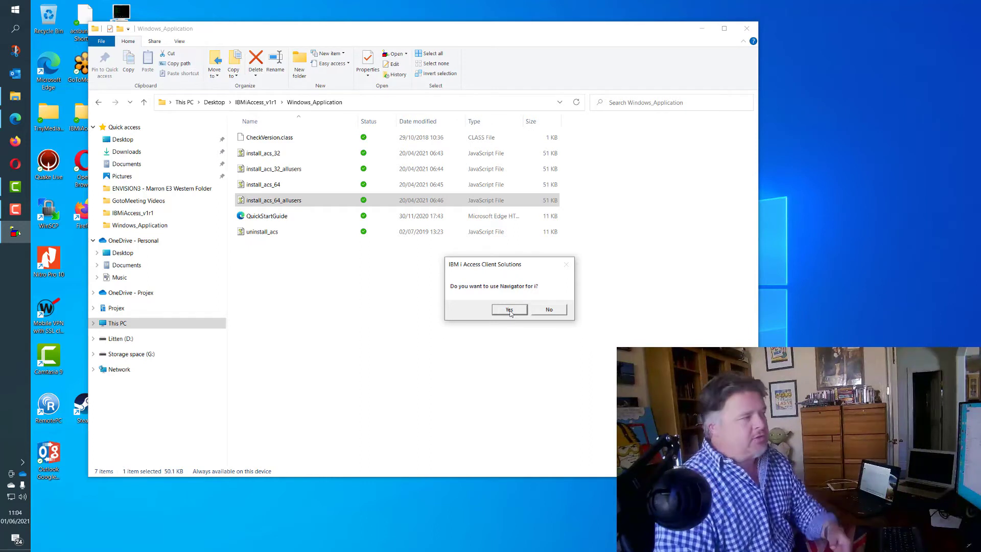
click(509, 309)
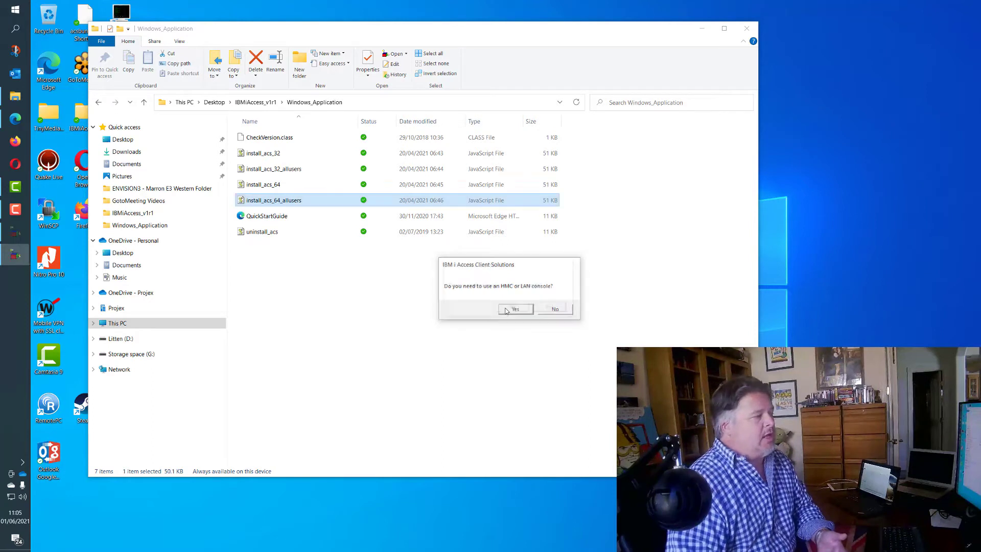
click(514, 309)
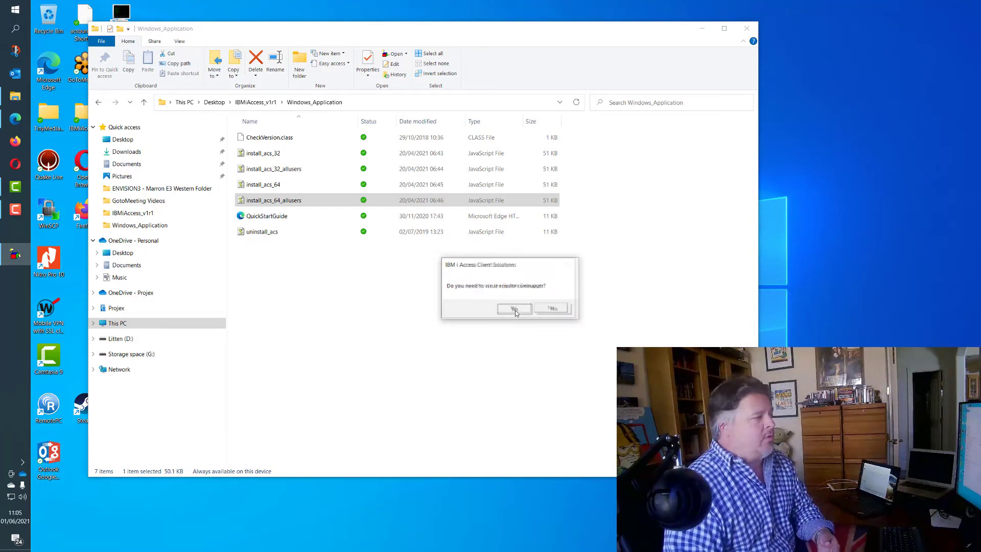
click(514, 309)
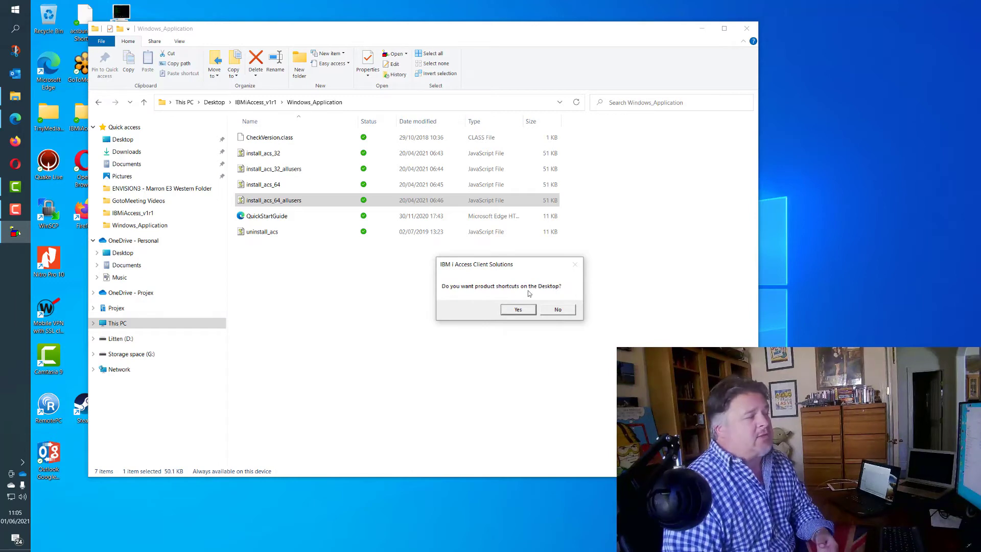
click(517, 308)
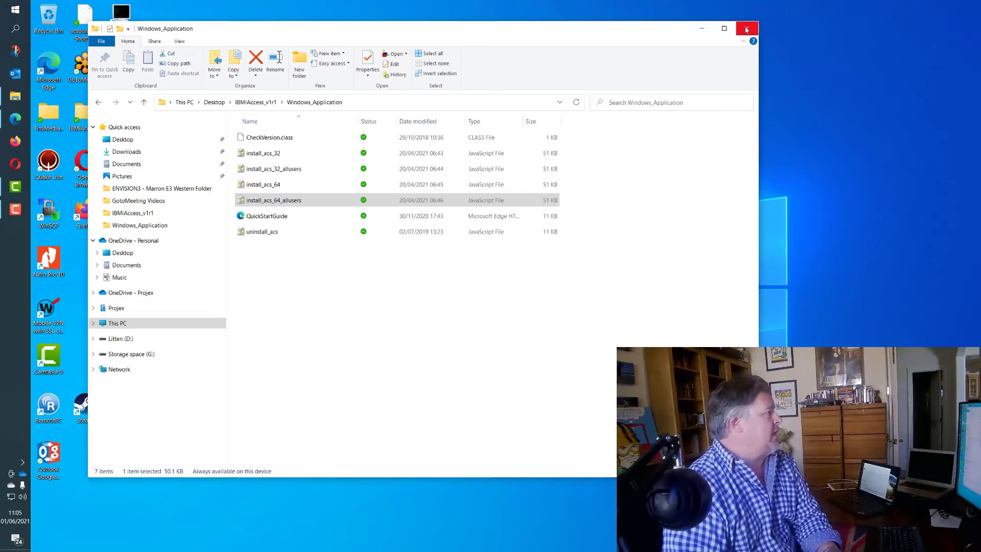
Close the installer folder window and acknowledge the installation-finished message
click(745, 29)
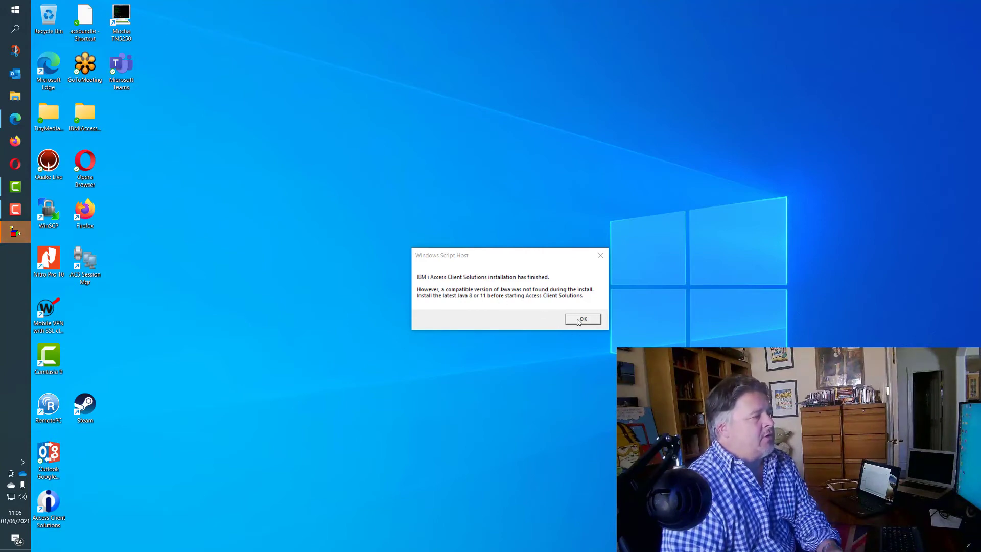
click(583, 319)
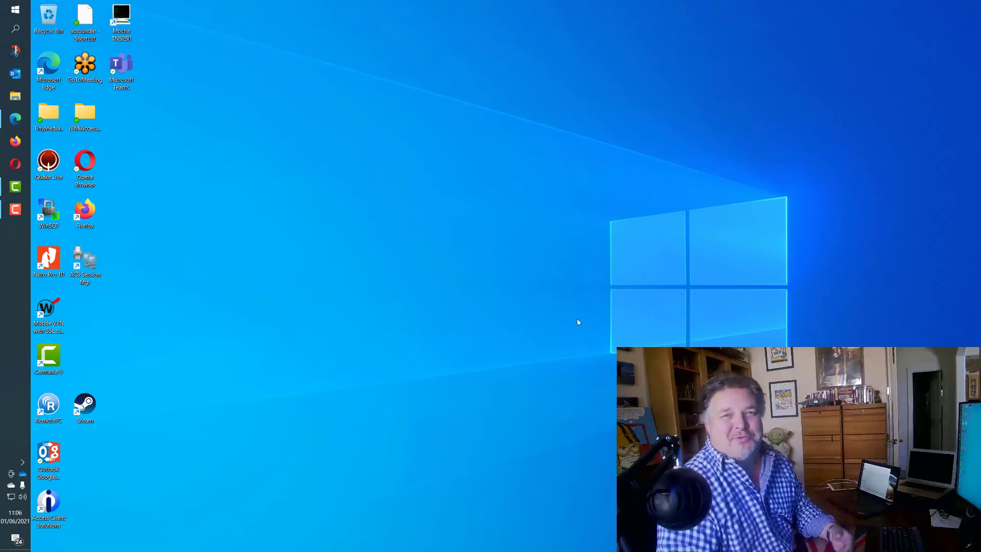
mouse_move(74, 446)
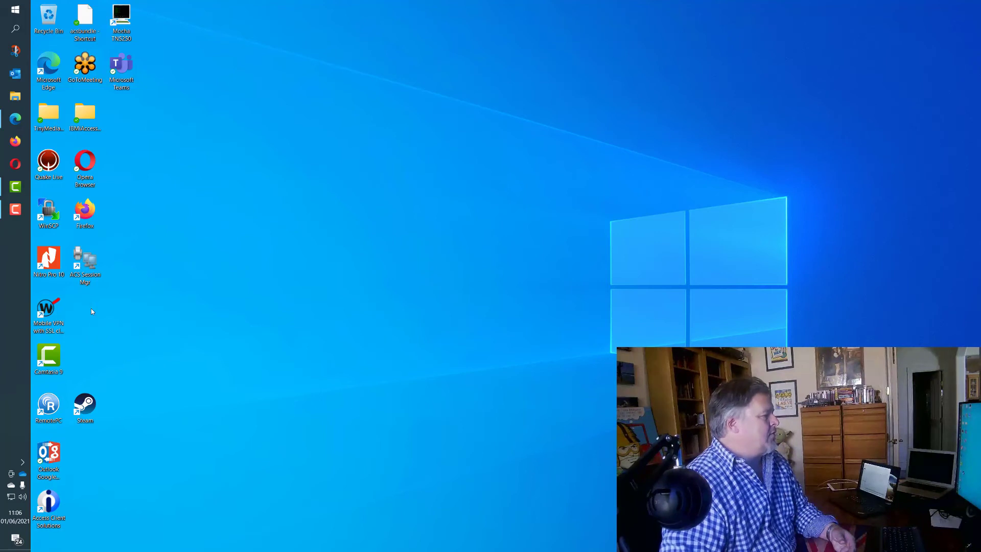
mouse_move(305, 399)
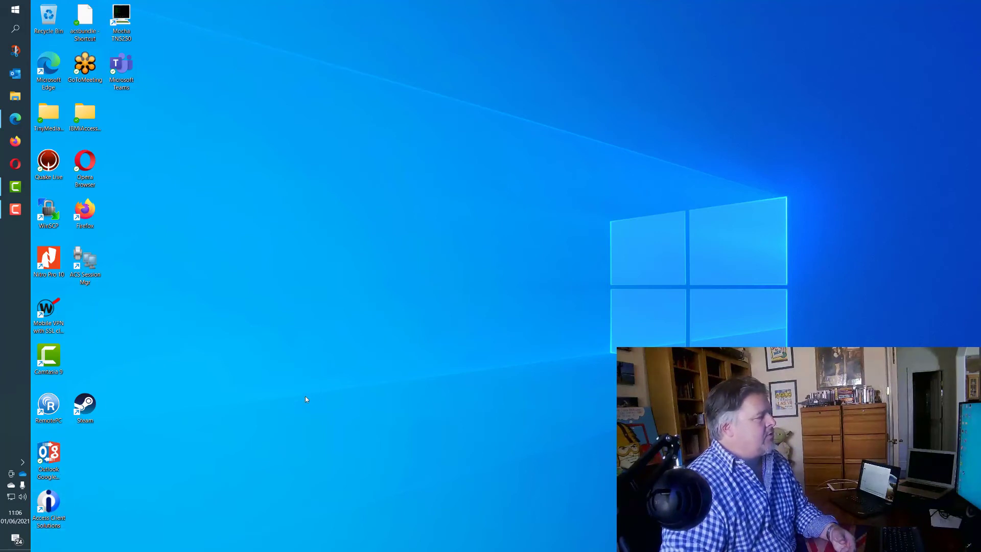
mouse_move(464, 359)
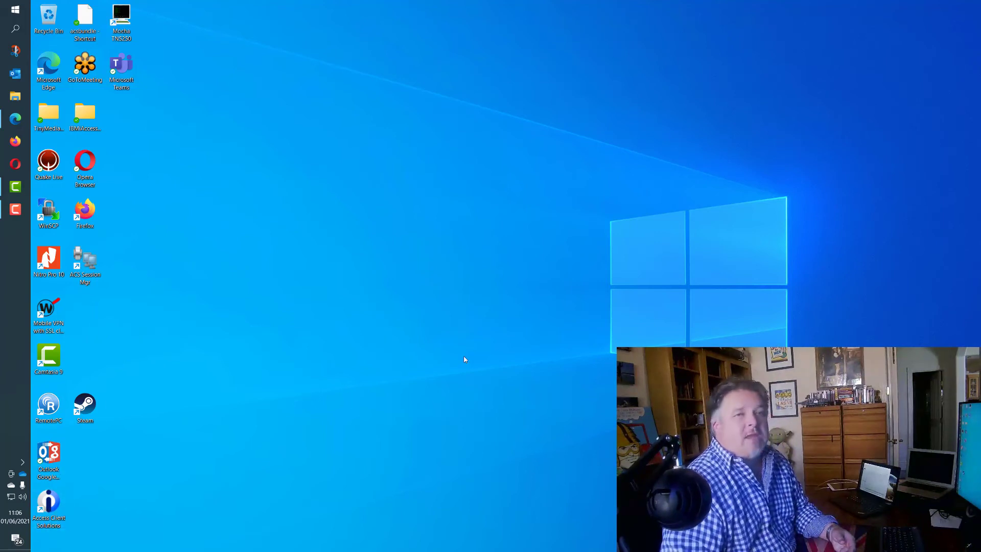
double_click(48, 503)
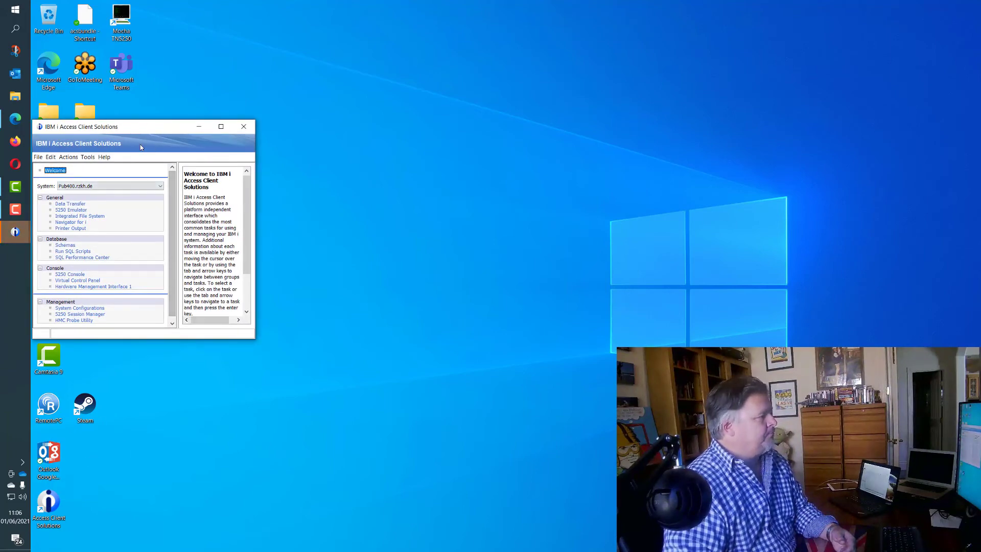
click(243, 127)
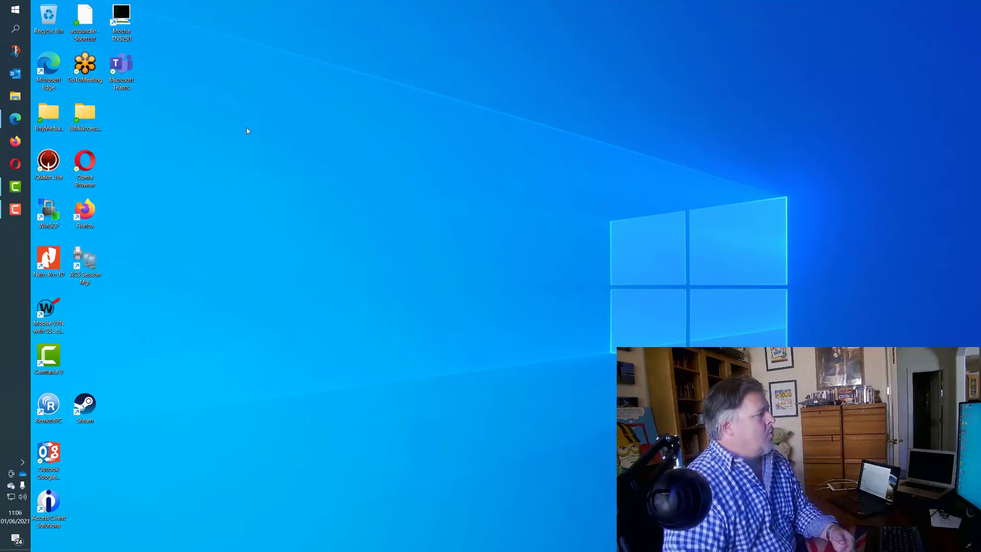
click(85, 260)
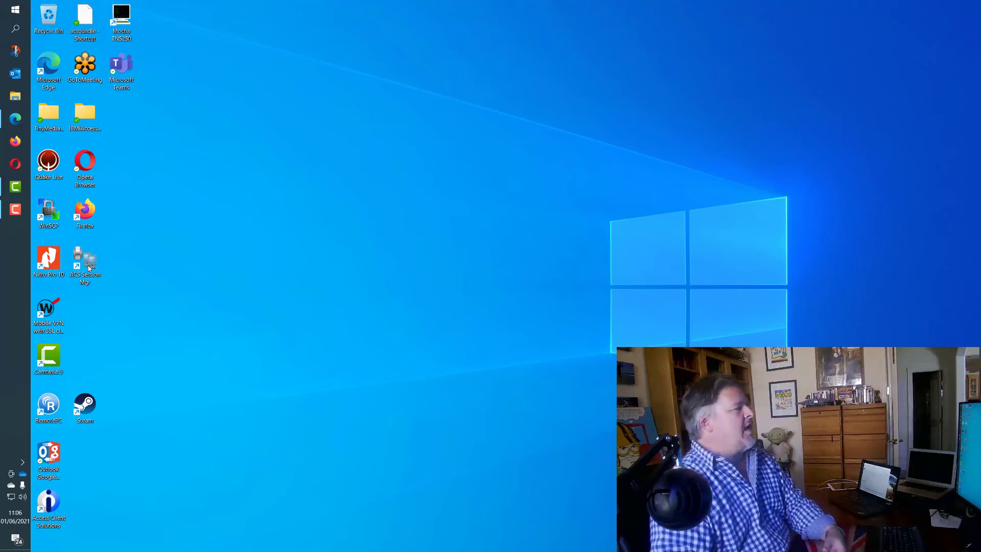
Start the configured display session from 5250 Session Manager and cancel the sign-on prompt
double_click(83, 258)
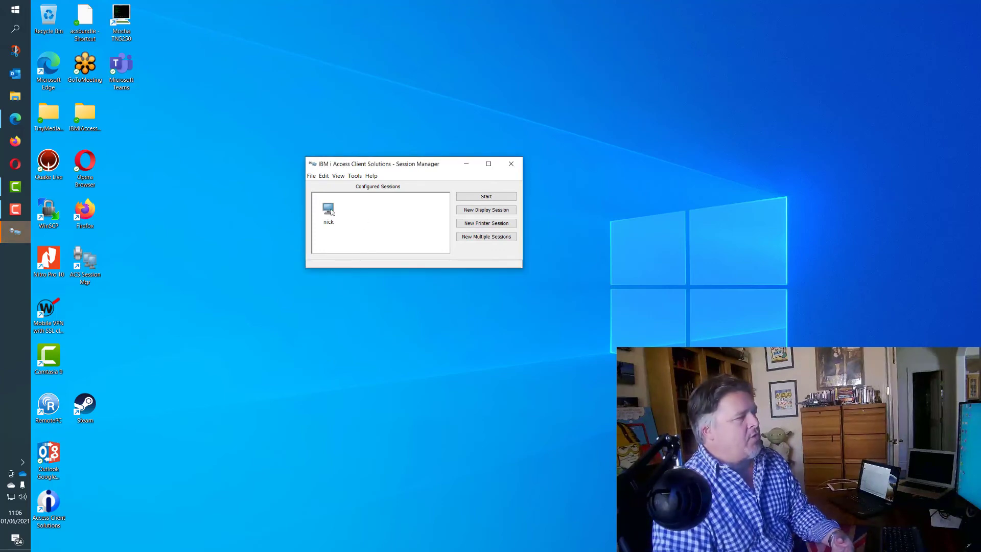
click(328, 213)
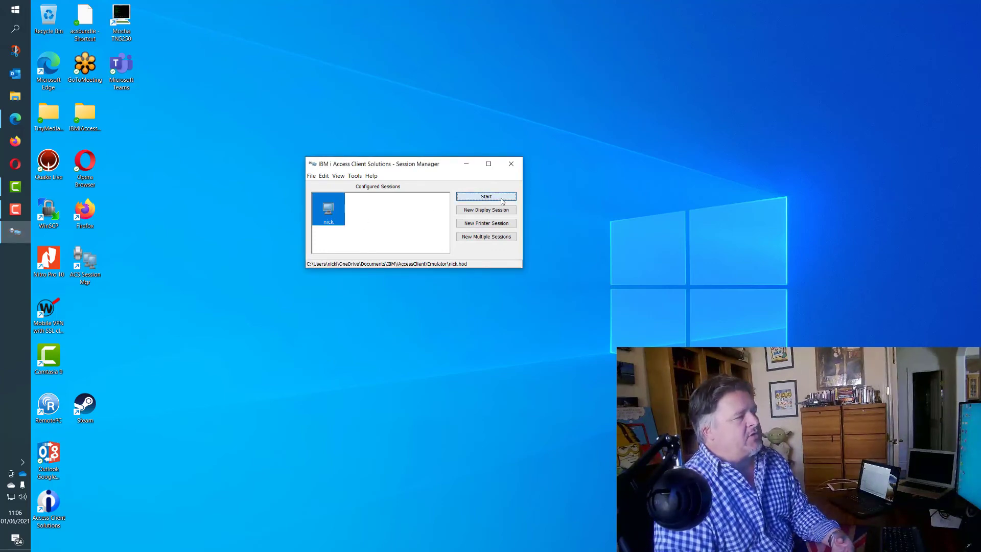
click(486, 196)
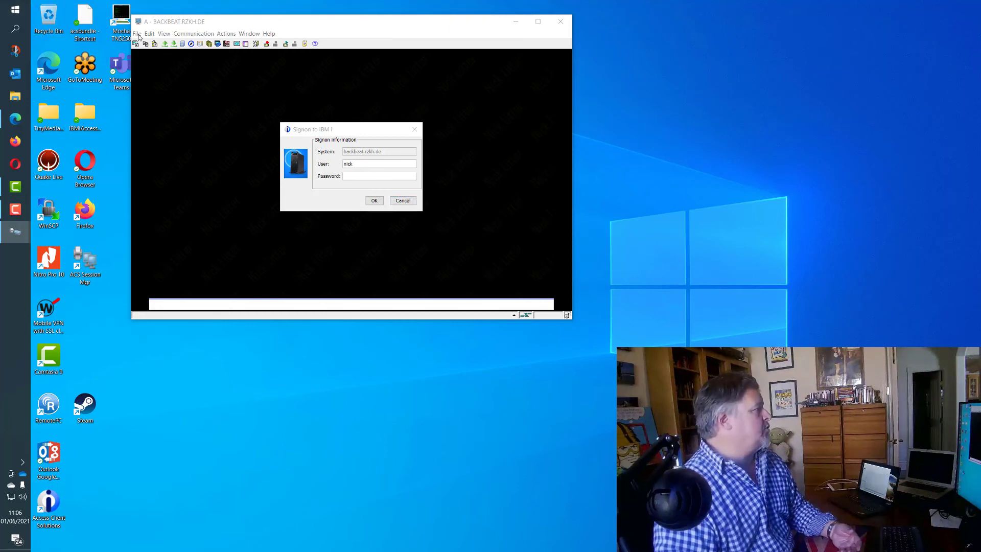
click(374, 201)
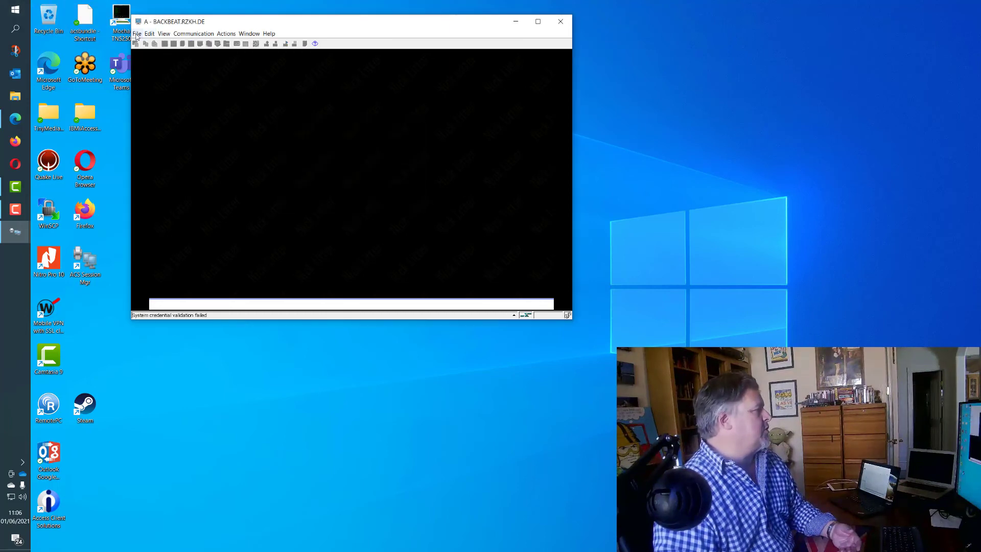
Attempt Communication > Connect to the host, then close the emulator window
click(193, 33)
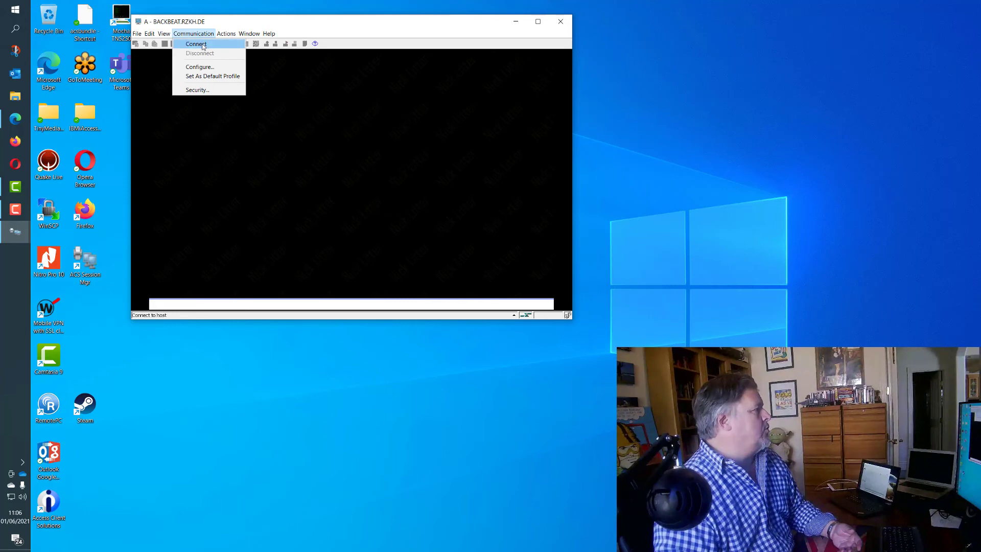
click(195, 44)
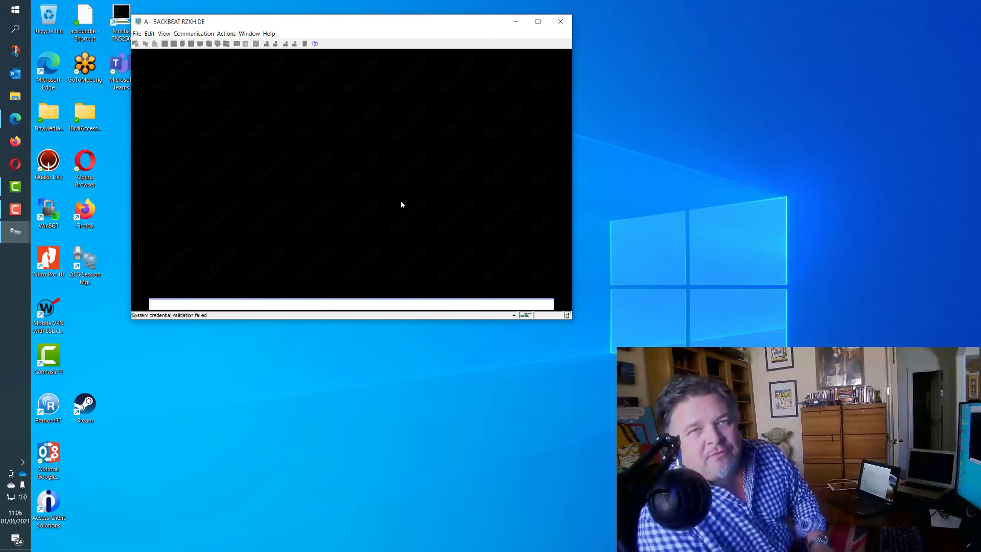
mouse_move(245, 93)
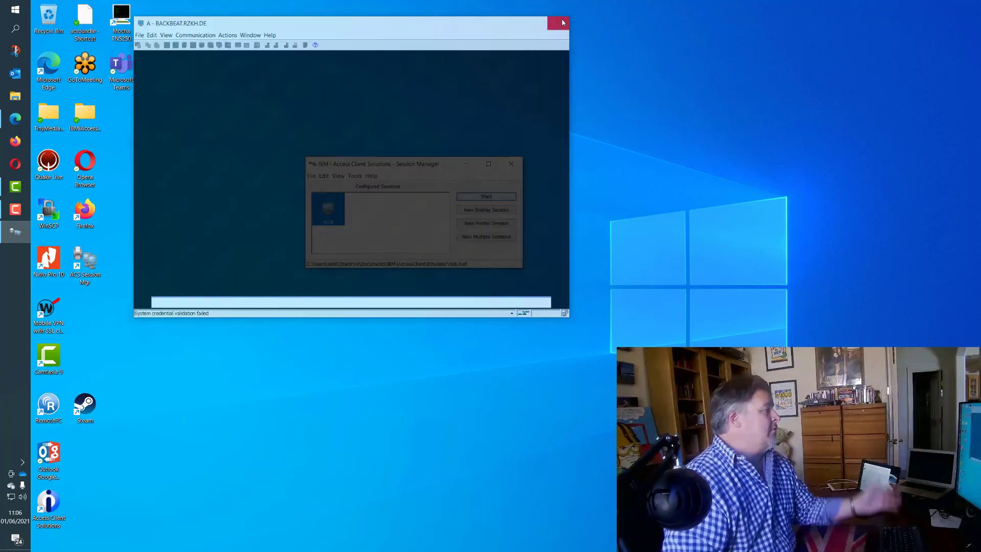
click(561, 23)
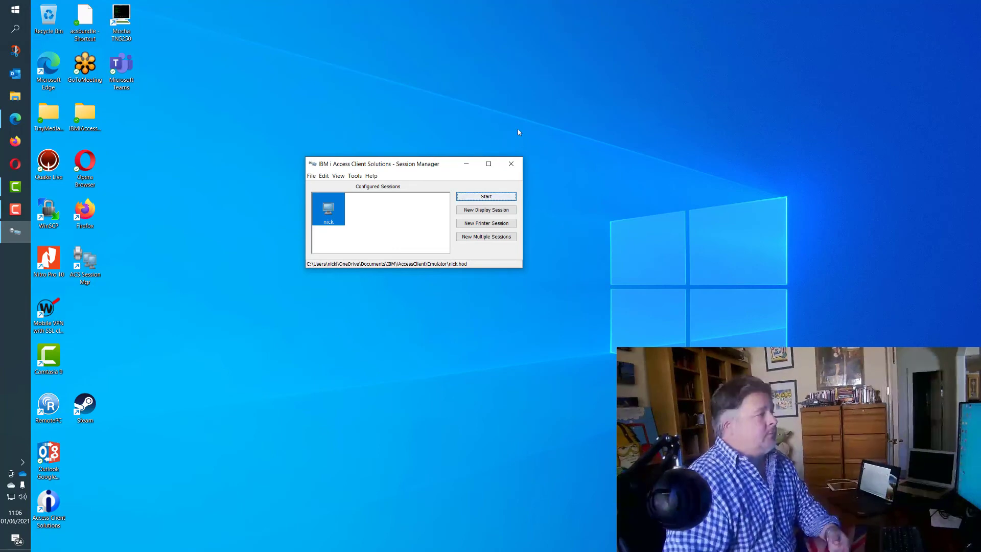
Close Session Manager and open a document from the desktop
click(511, 163)
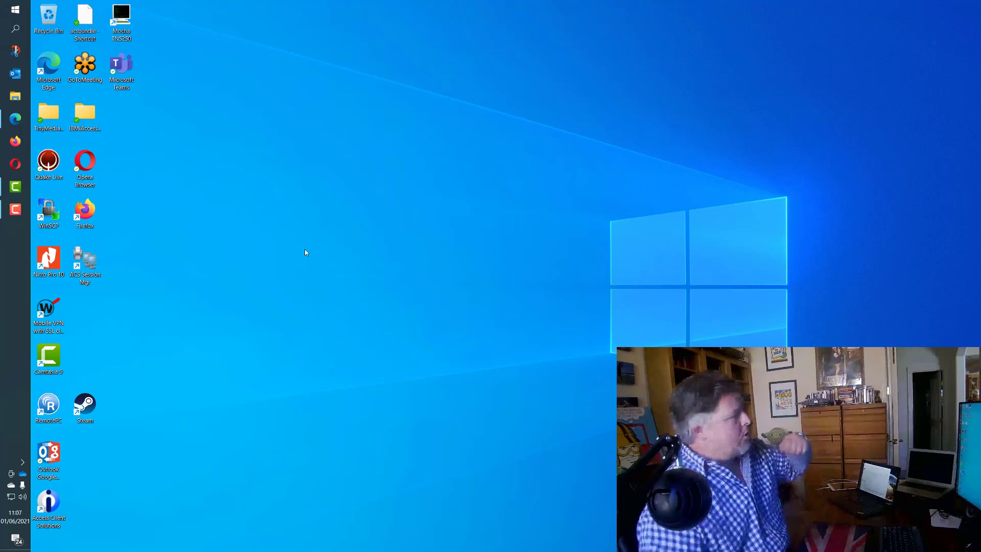
click(85, 18)
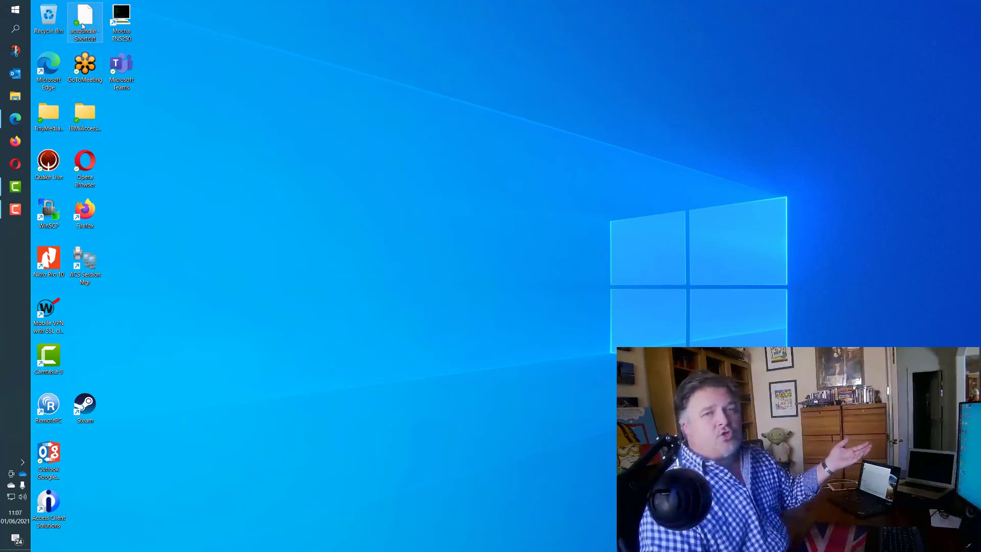
double_click(85, 19)
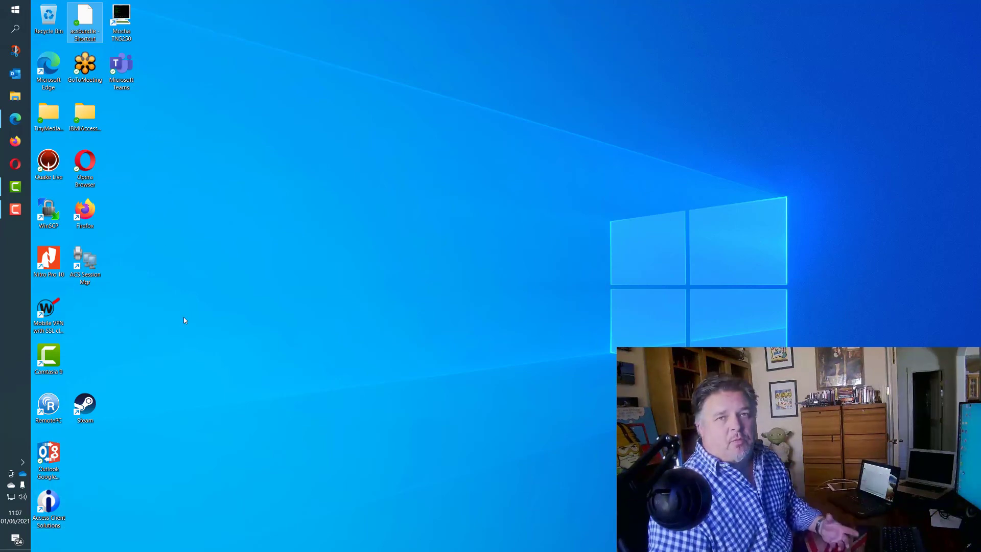
mouse_move(193, 328)
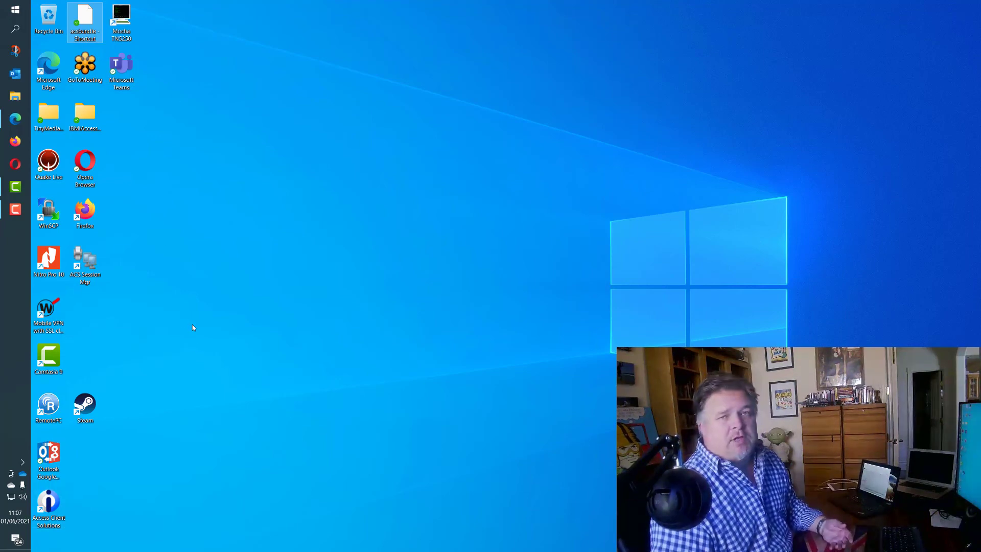
mouse_move(194, 326)
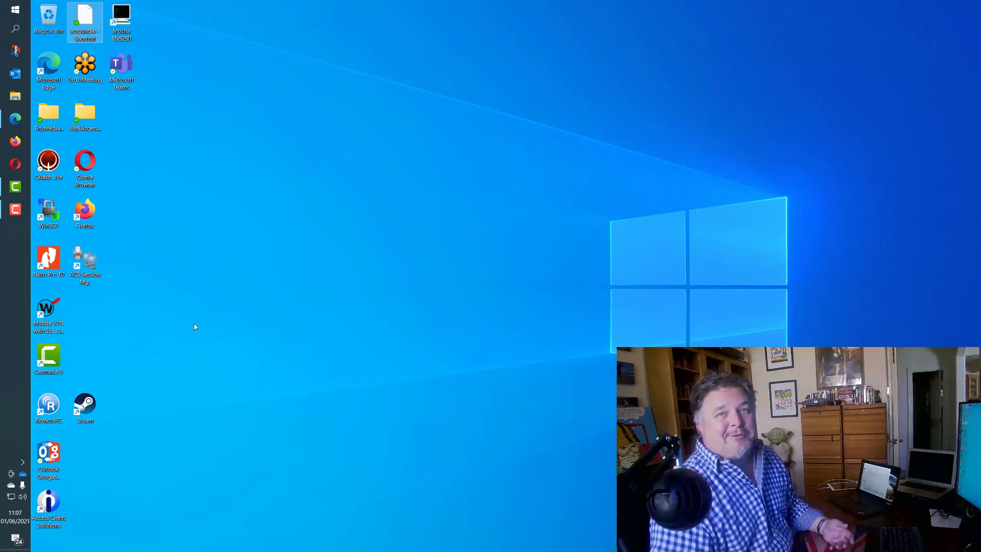